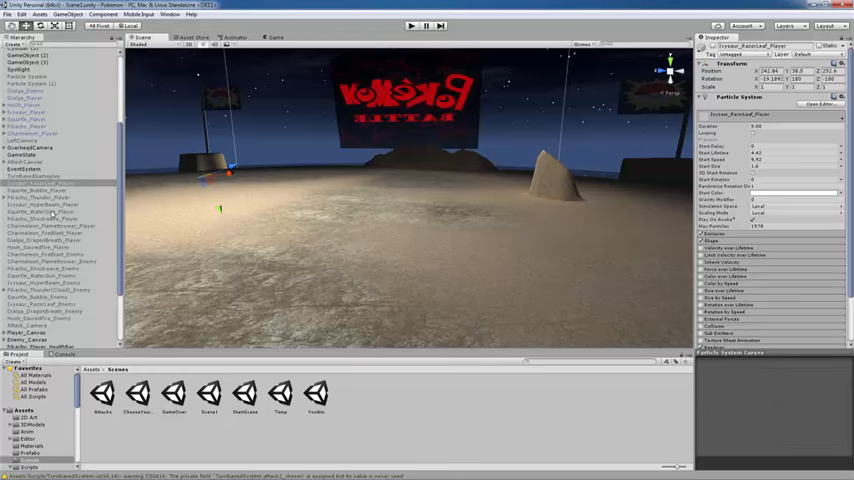
pyautogui.moveTo(347, 173)
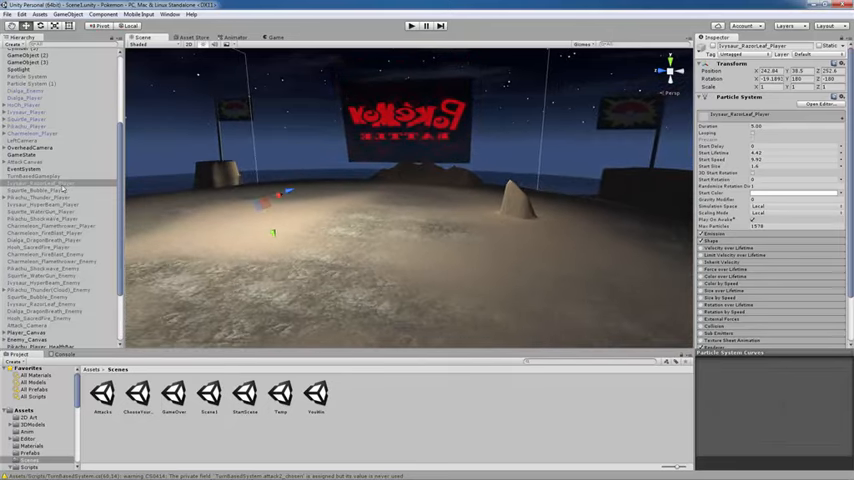
pyautogui.moveTo(528, 163)
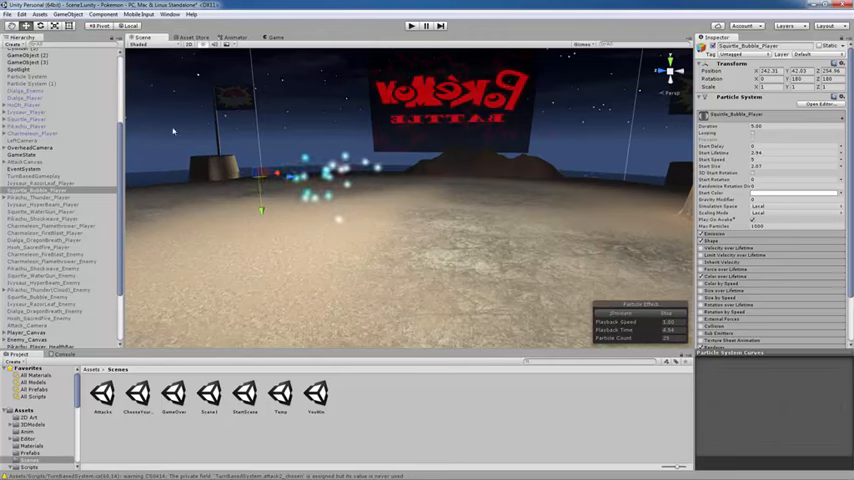
# - Inspect Ivysaur_RazorLeaf_Player and Squirtle_Bubble_Player particle systems and simulate the bubble burst
pyautogui.click(40, 185)
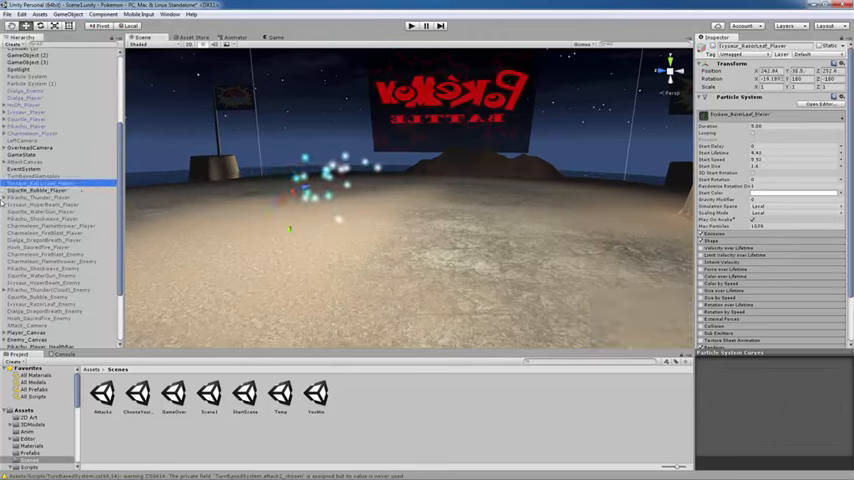
pyautogui.click(40, 191)
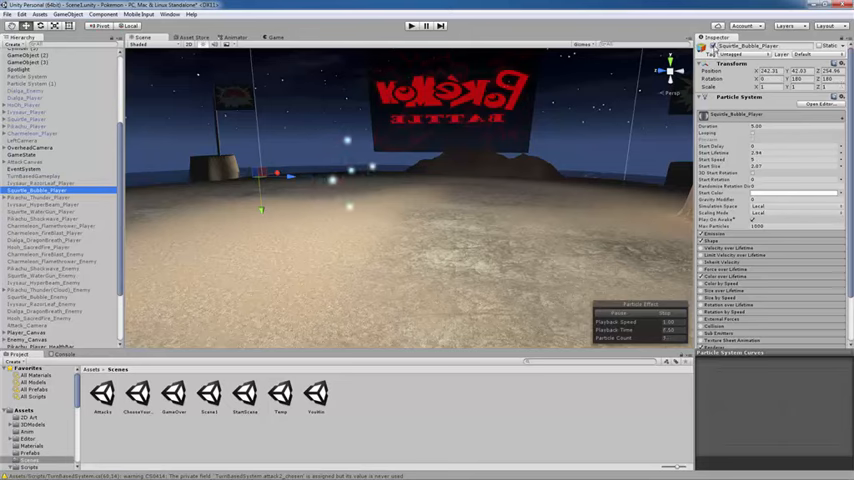
pyautogui.click(45, 183)
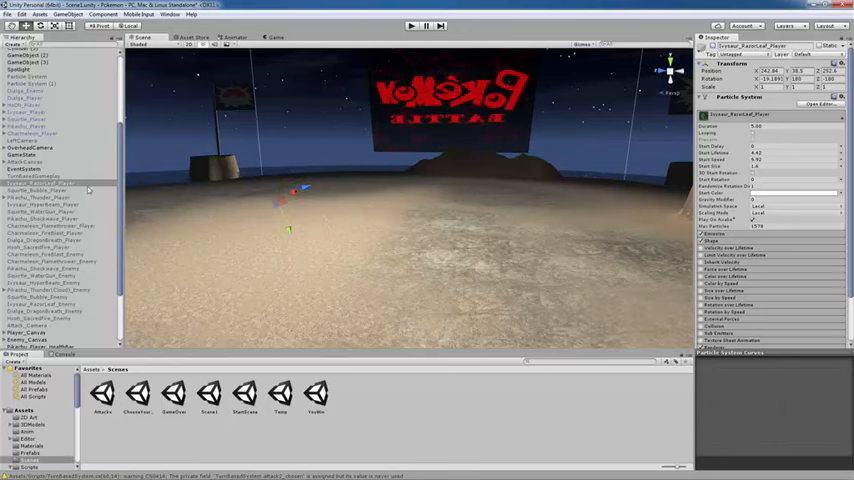
pyautogui.click(45, 190)
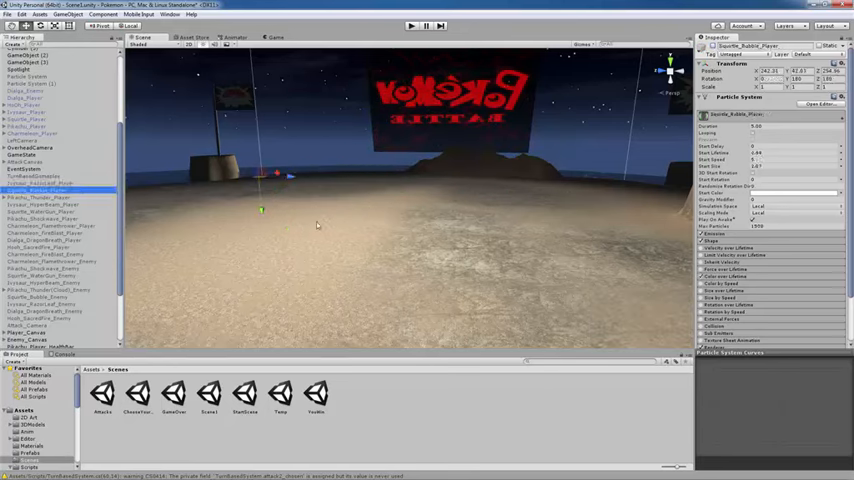
pyautogui.click(55, 197)
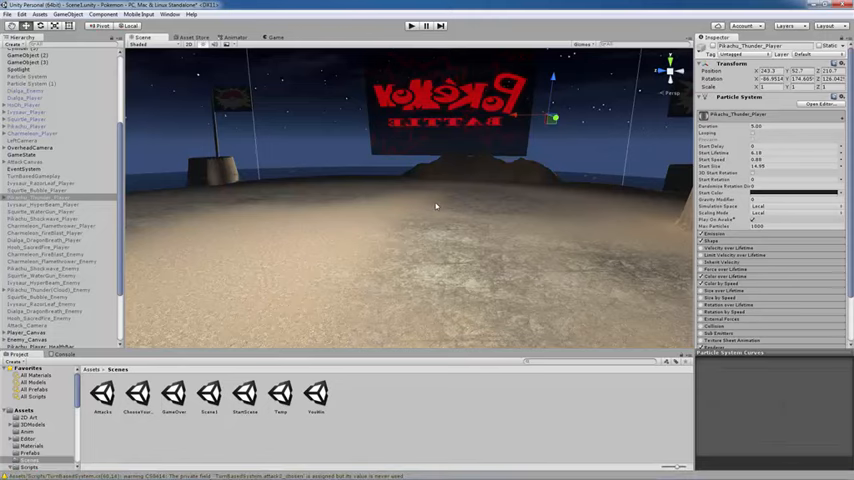
pyautogui.moveTo(450, 160)
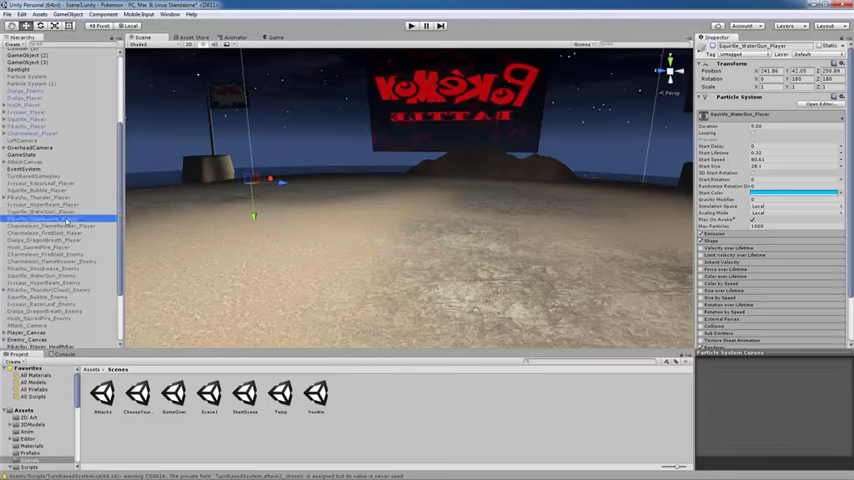
# - Inspect the Pikachu_Shockwave_Player and Charmeleon_FireBlast_Player particle systems
pyautogui.click(40, 218)
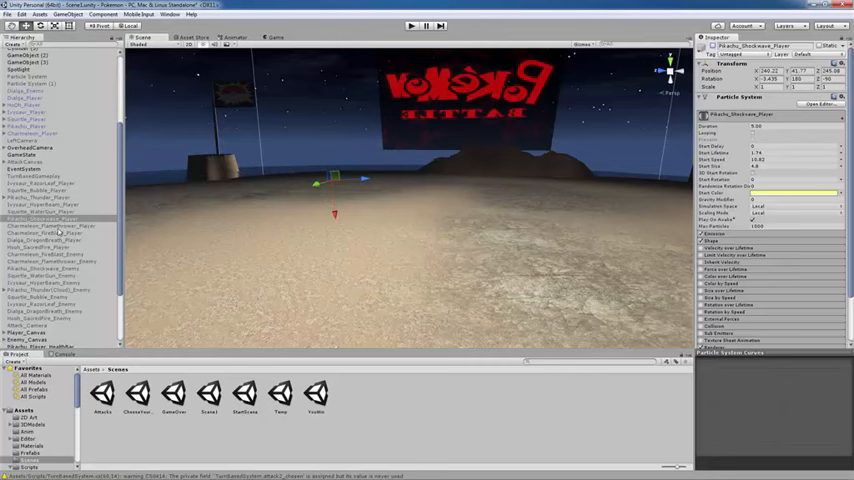
pyautogui.click(55, 225)
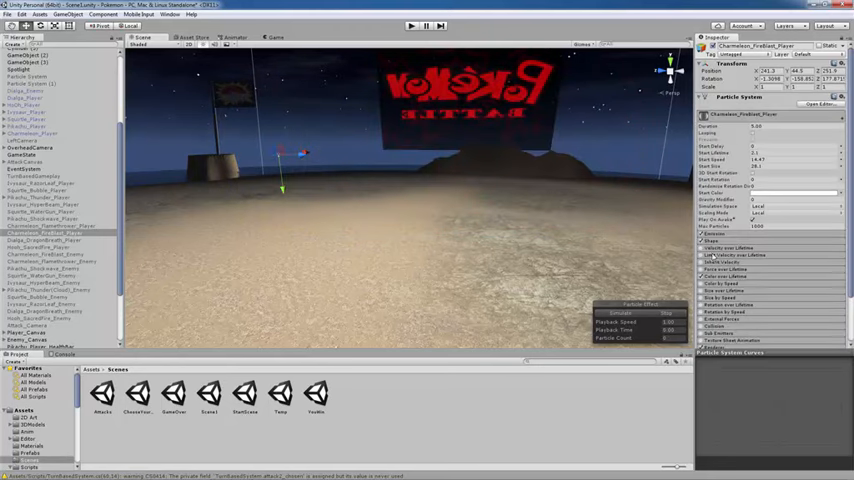
pyautogui.moveTo(712, 148)
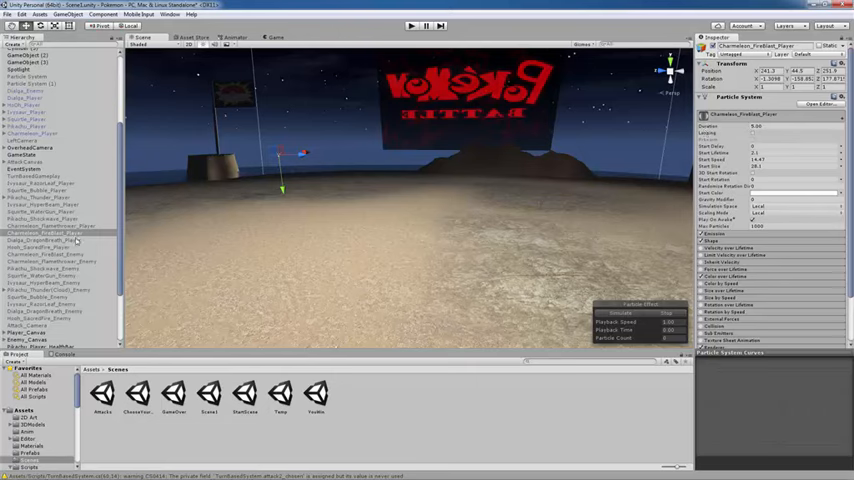
# - Preview the fire blast, inspect dragon breath, sacred fire and enemy fire blast, then open StartScene
pyautogui.click(45, 232)
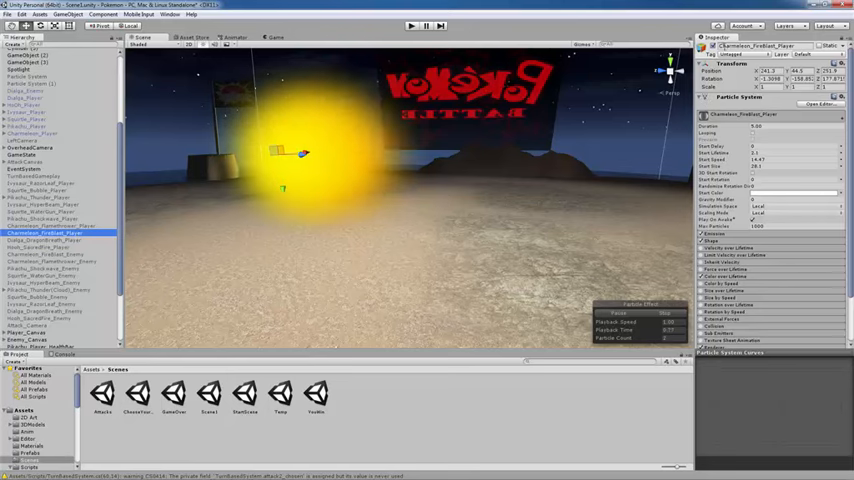
pyautogui.click(45, 233)
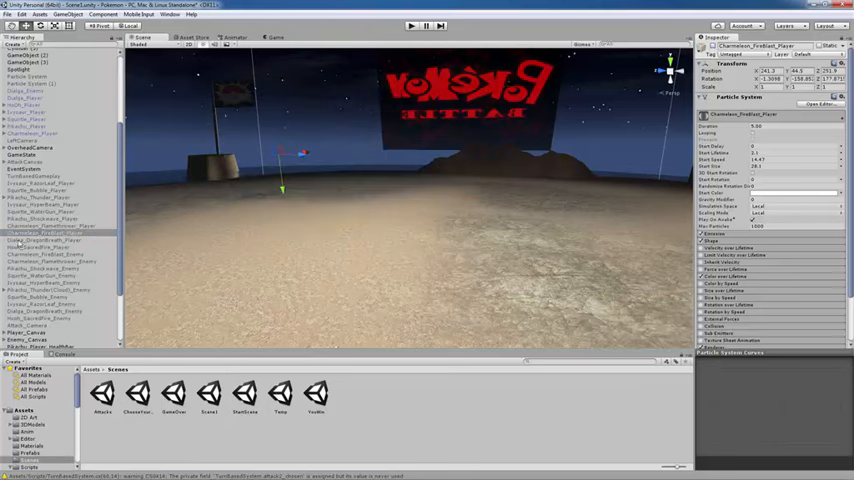
pyautogui.click(47, 247)
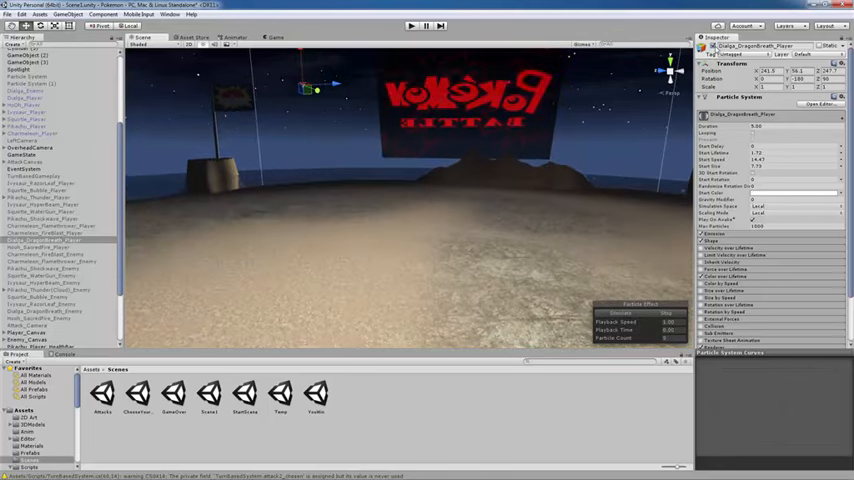
pyautogui.click(45, 247)
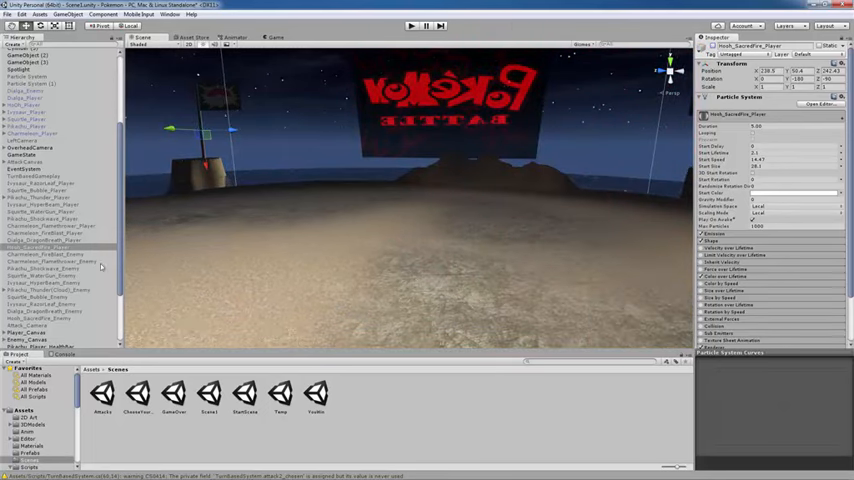
pyautogui.click(50, 254)
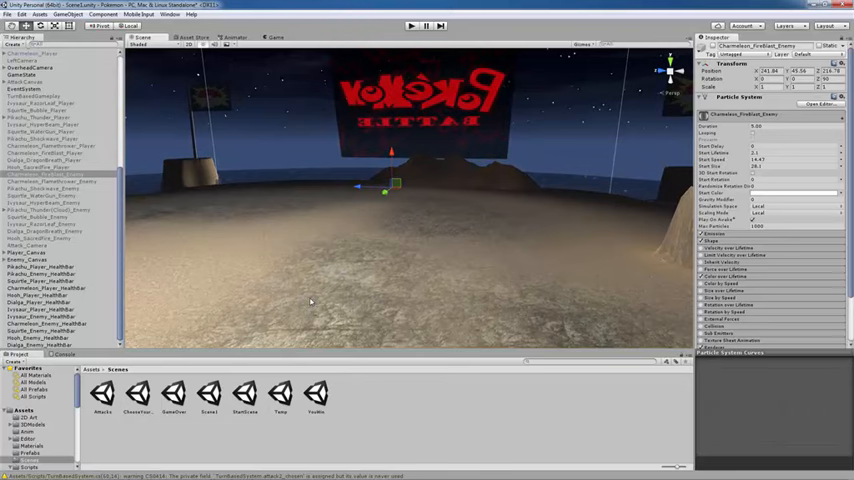
pyautogui.moveTo(548, 145)
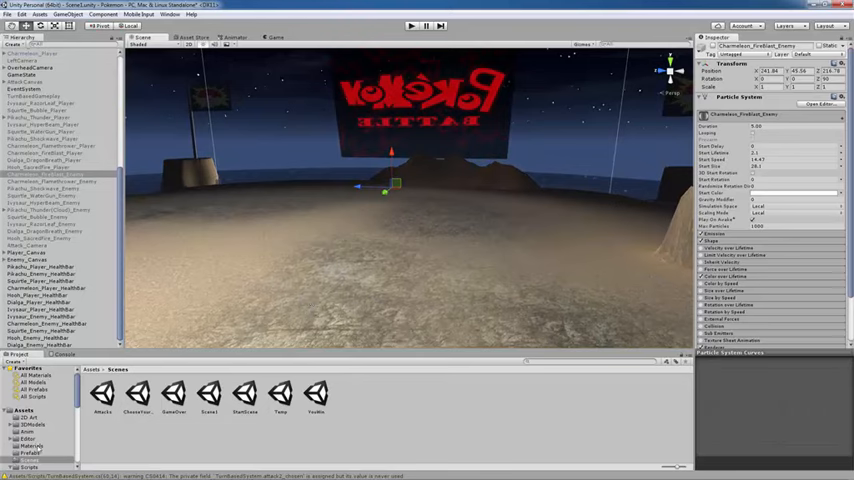
pyautogui.click(31, 467)
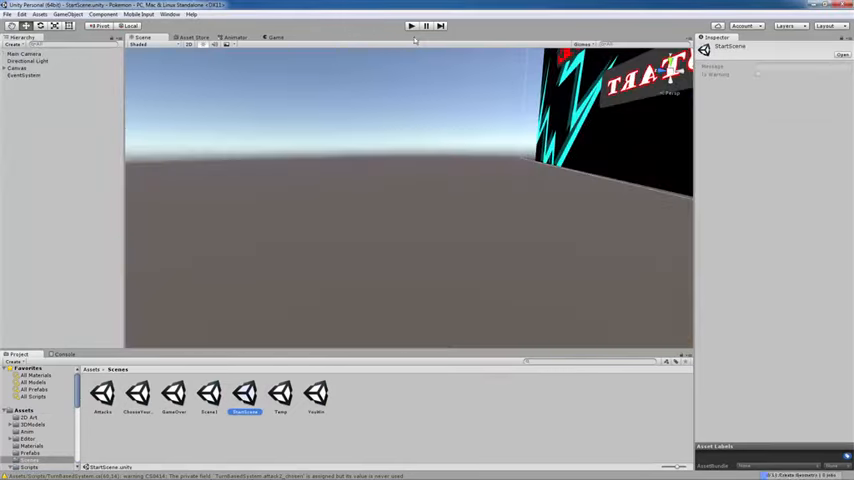
# - Run the game and have Ho-Oh use Sunny Day in the battle against Pikachu
pyautogui.click(410, 25)
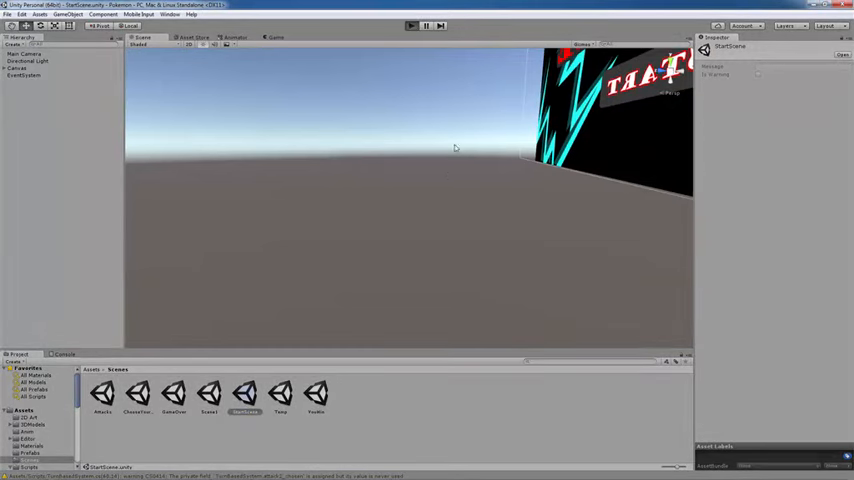
pyautogui.click(412, 25)
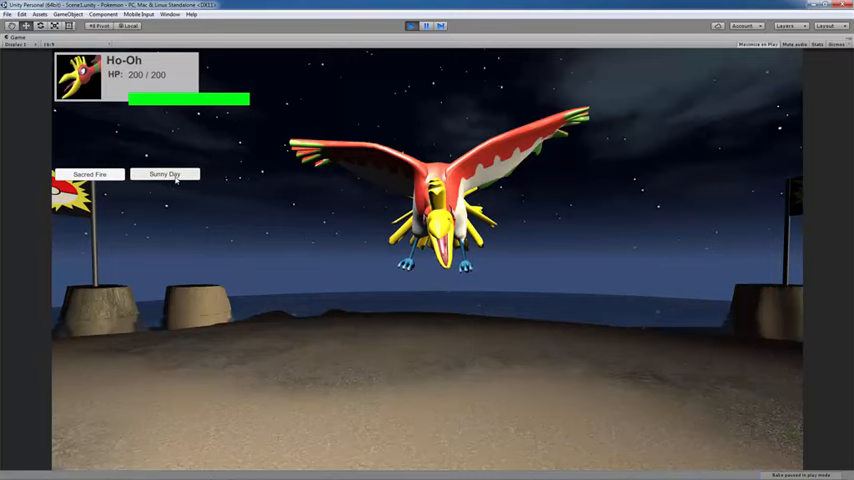
pyautogui.click(425, 25)
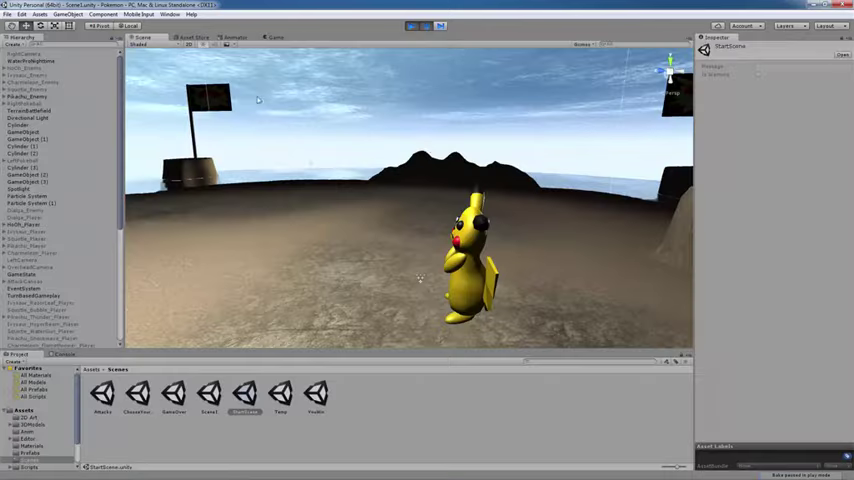
pyautogui.moveTo(430, 147)
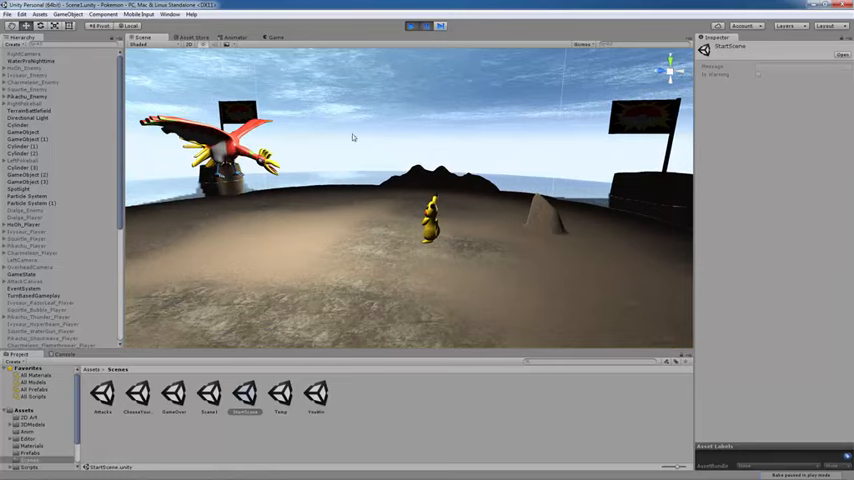
pyautogui.moveTo(432, 92)
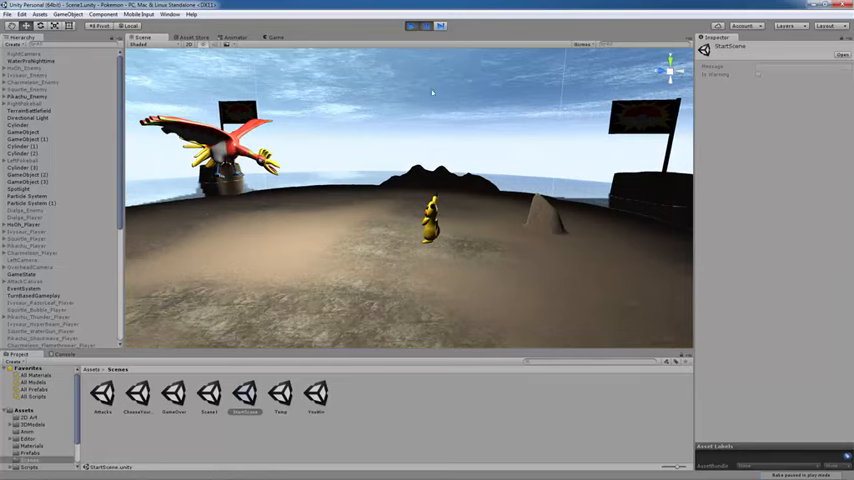
pyautogui.click(412, 25)
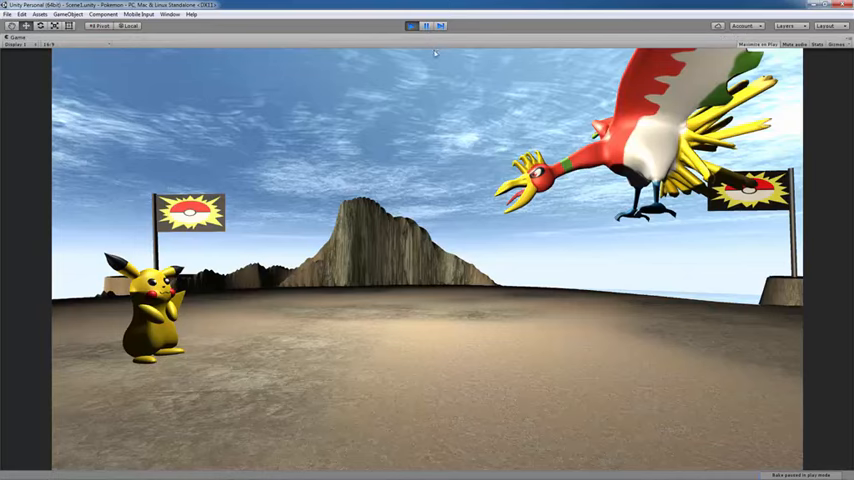
pyautogui.moveTo(476, 155)
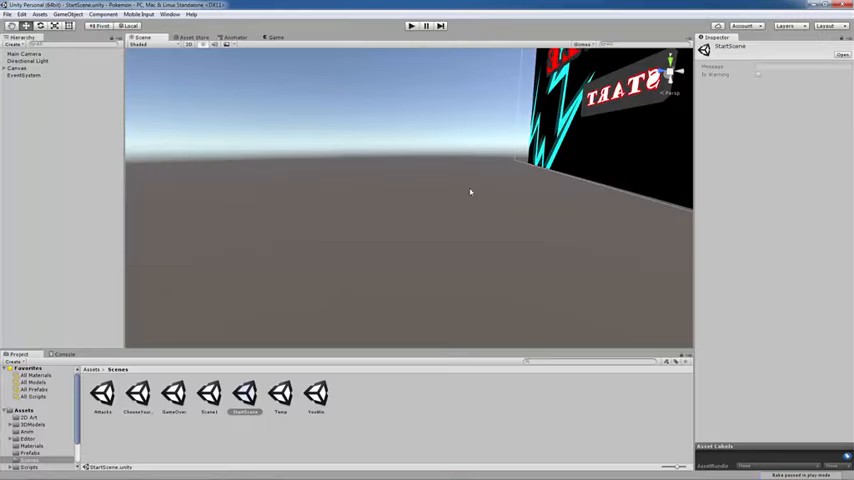
pyautogui.moveTo(287, 342)
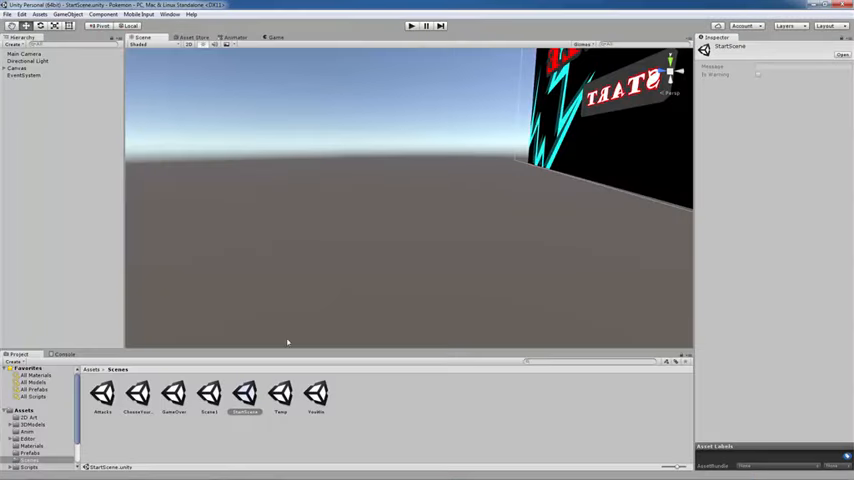
# - Browse the Scripts, Materials and skybox folders, then preview ActivePokemonScript's code
pyautogui.click(30, 467)
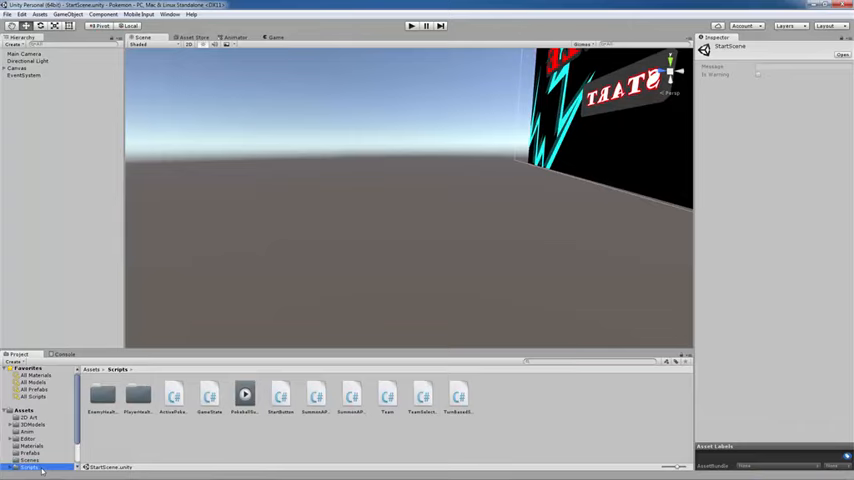
pyautogui.moveTo(430, 200)
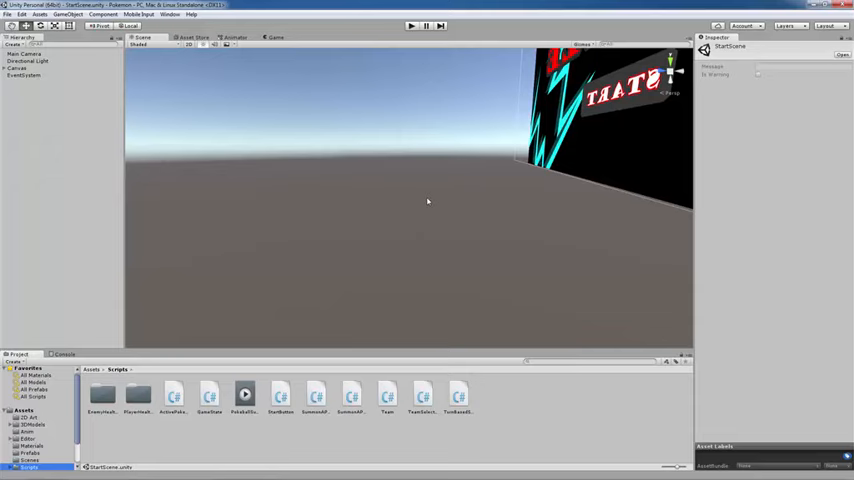
pyautogui.click(32, 446)
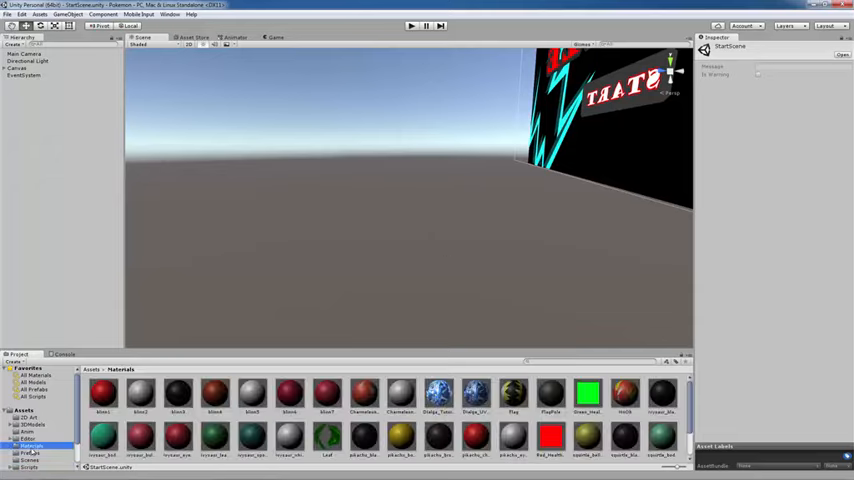
pyautogui.scroll(-3)
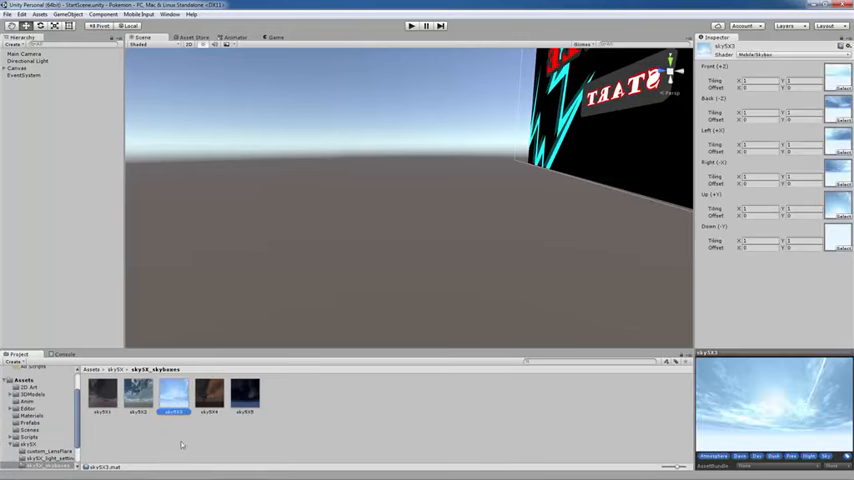
pyautogui.click(32, 415)
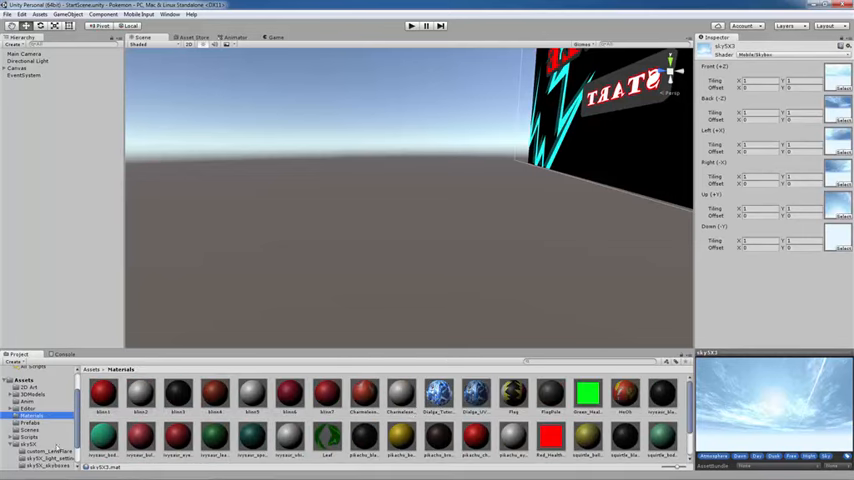
pyautogui.click(46, 465)
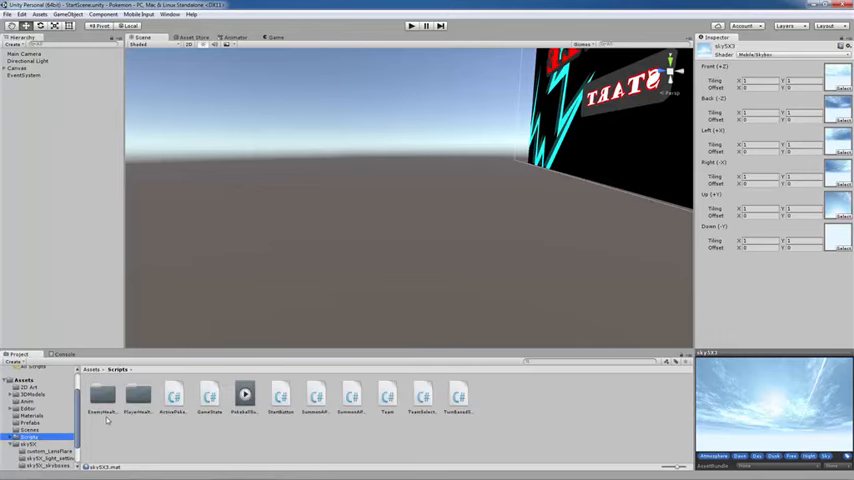
pyautogui.click(173, 397)
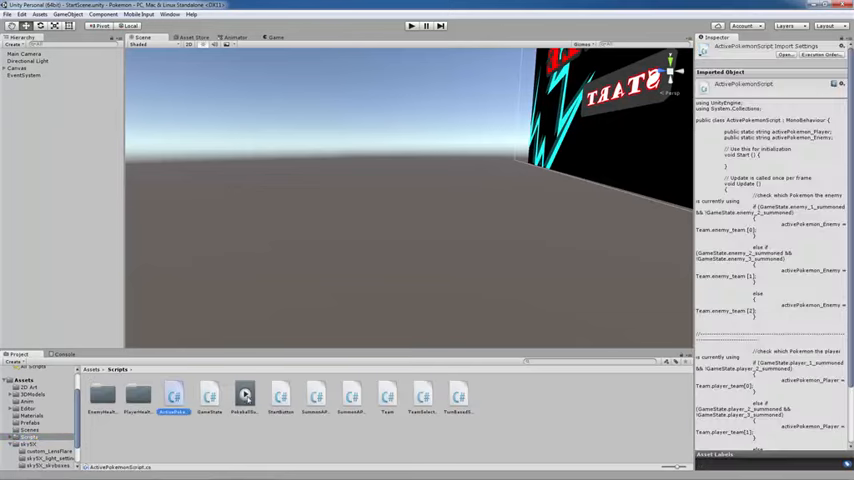
pyautogui.click(457, 396)
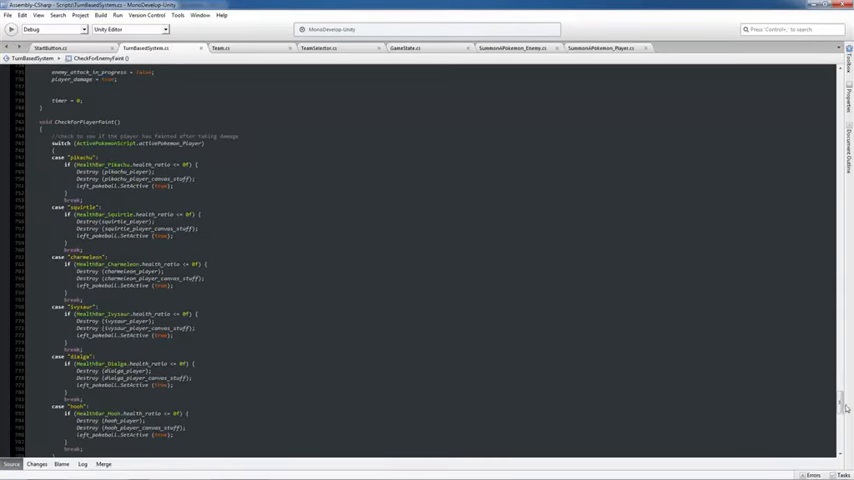
# - Scroll TurnBasedSystem from CheckForEnemyFaint down through PlayerChooseAttack to the Attack1 and Attack2 handlers
pyautogui.scroll(-3)
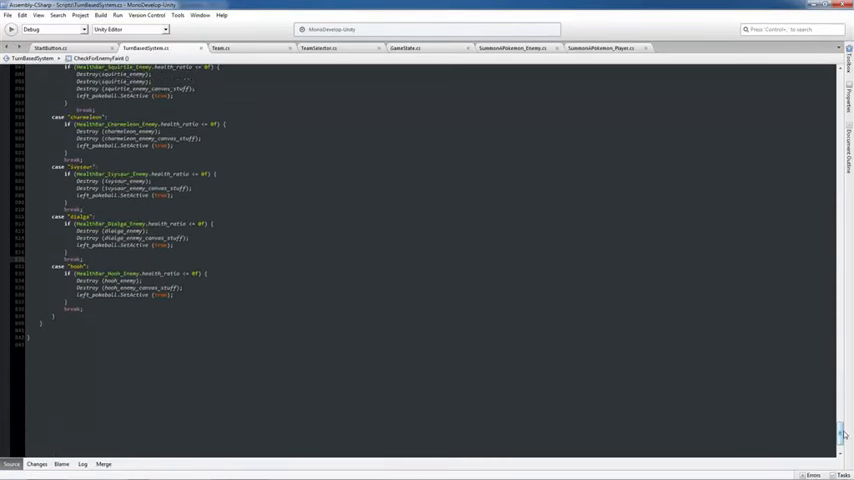
pyautogui.scroll(3)
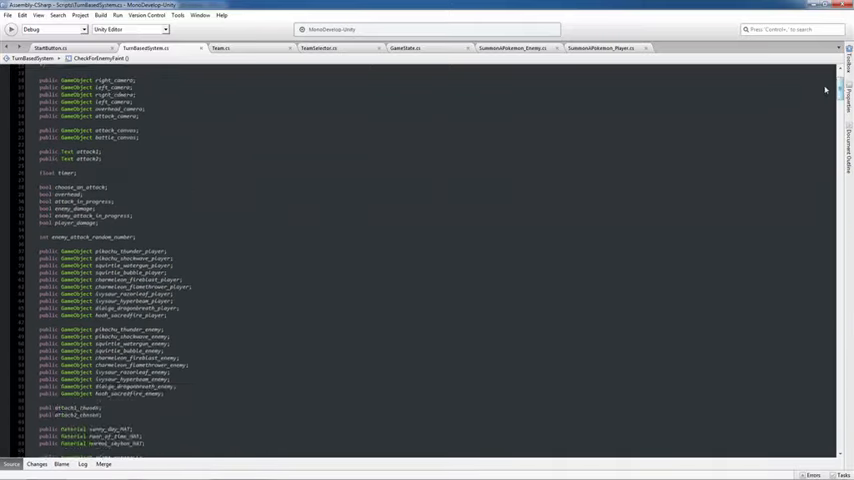
pyautogui.scroll(-3)
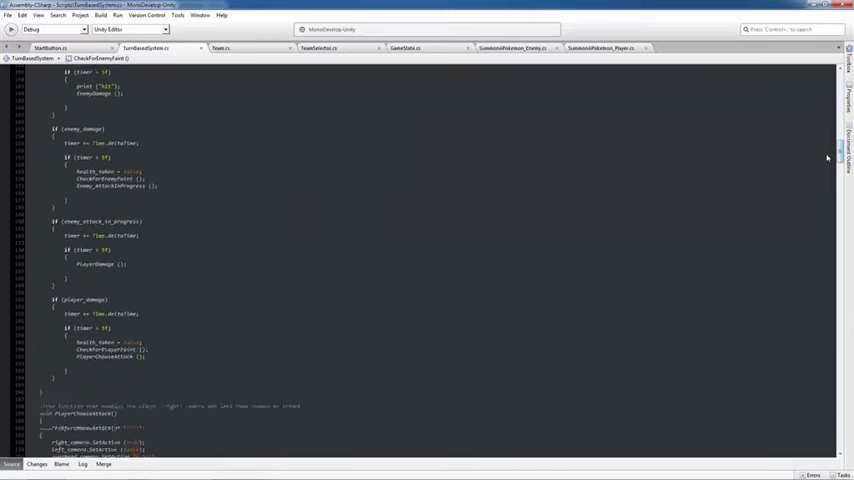
pyautogui.scroll(-3)
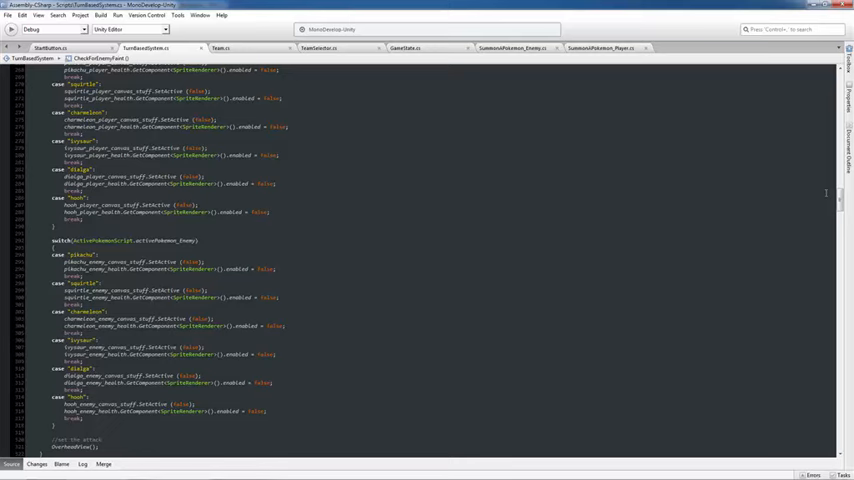
pyautogui.moveTo(622, 411)
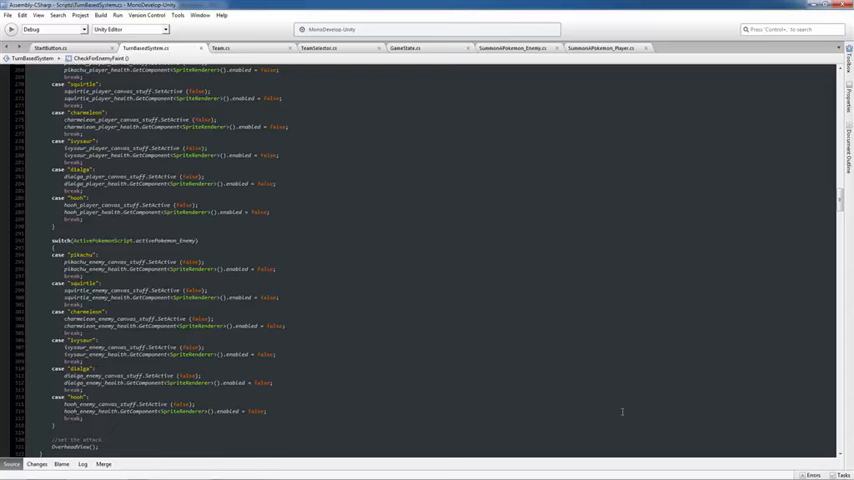
pyautogui.scroll(3)
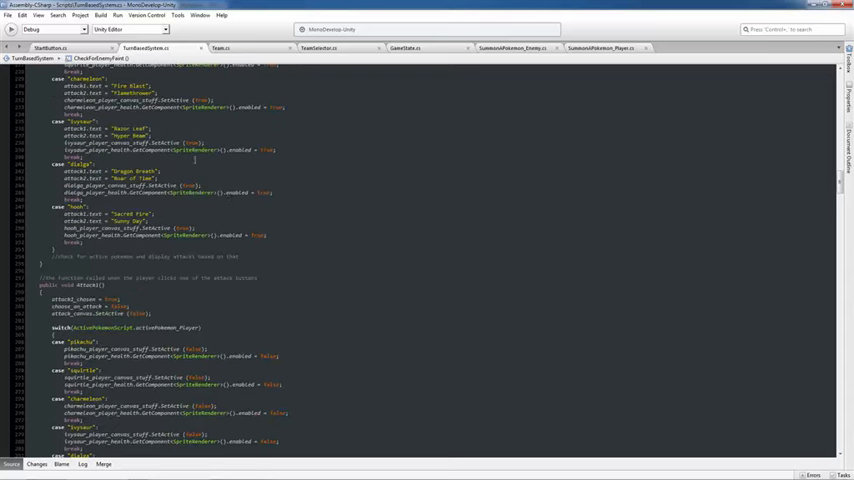
pyautogui.scroll(3)
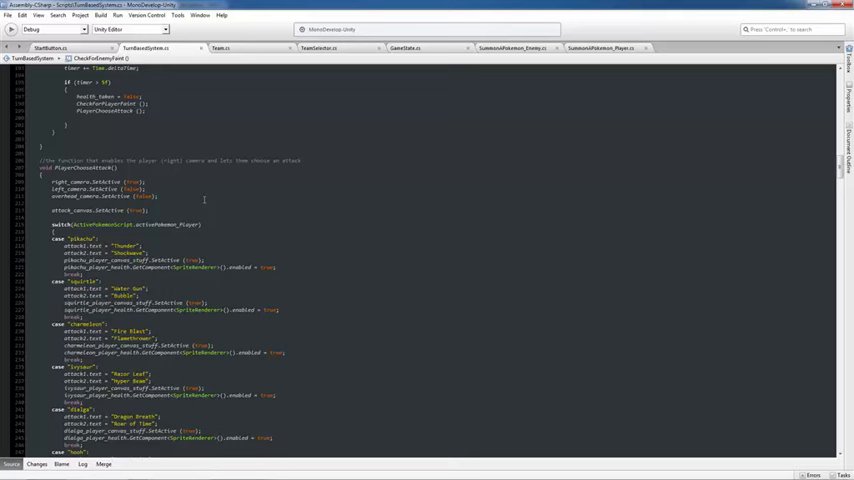
pyautogui.scroll(3)
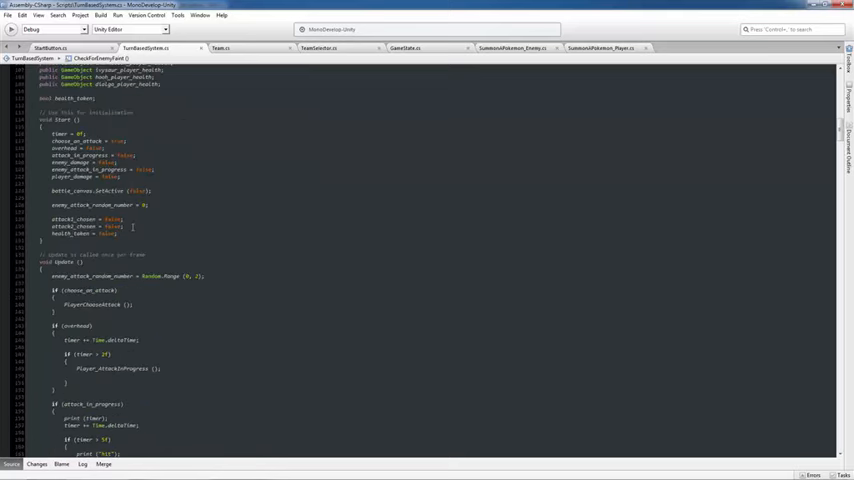
pyautogui.scroll(-3)
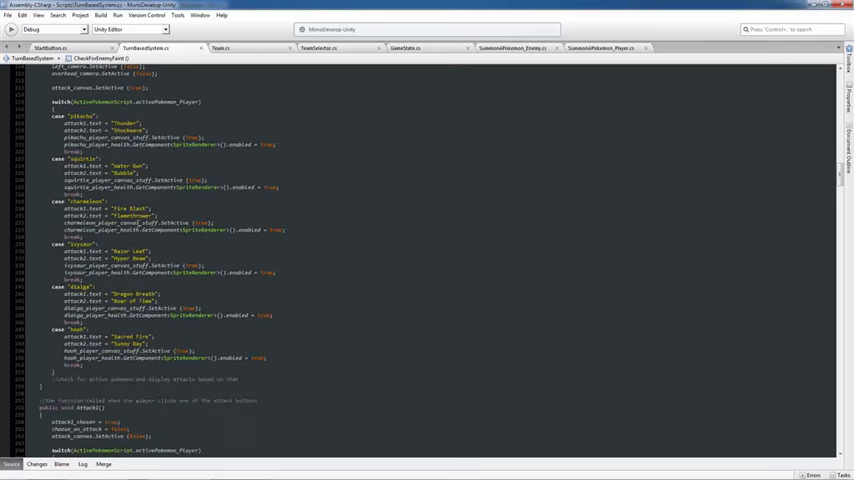
pyautogui.scroll(-3)
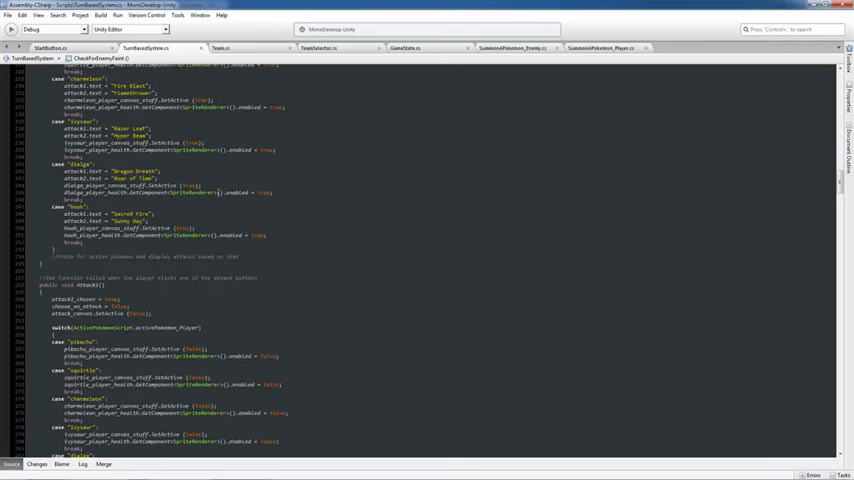
pyautogui.scroll(-3)
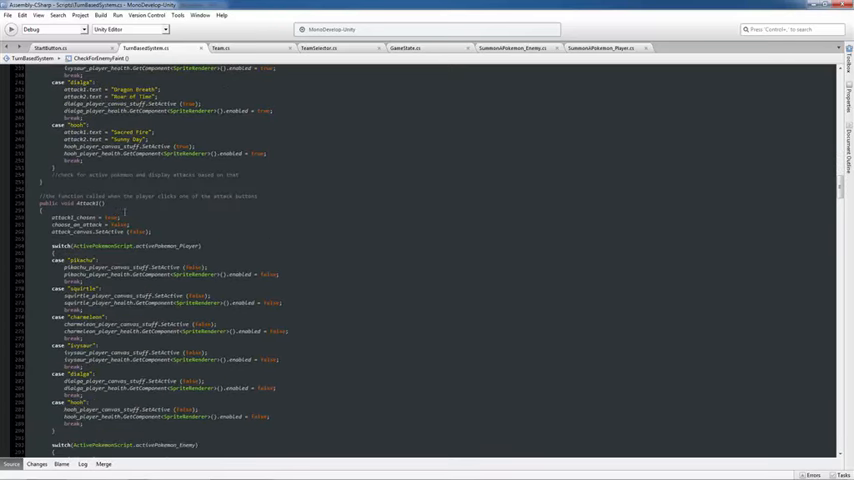
pyautogui.scroll(-3)
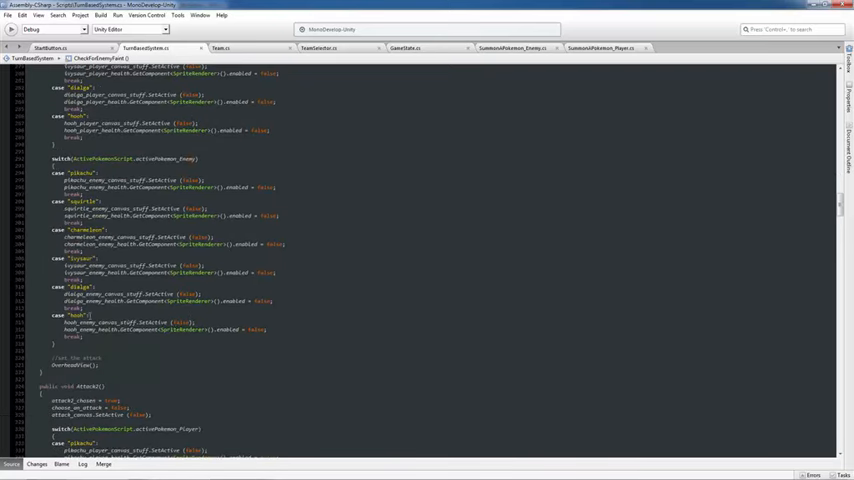
pyautogui.scroll(-3)
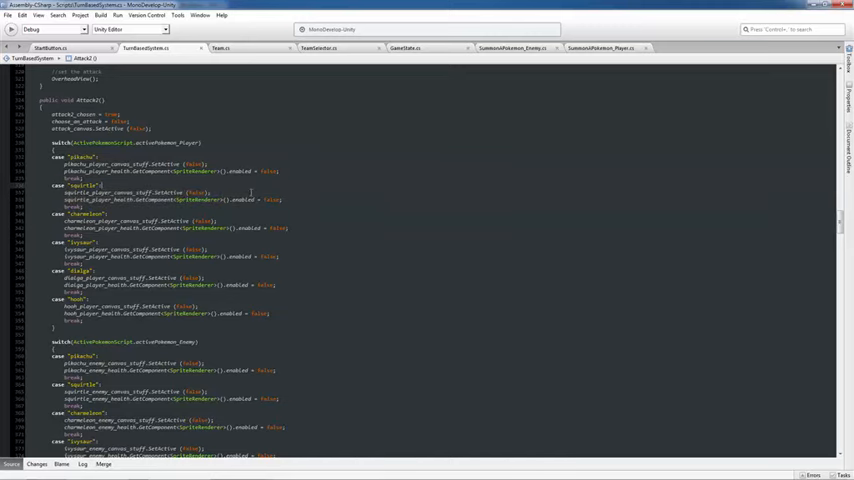
pyautogui.scroll(-3)
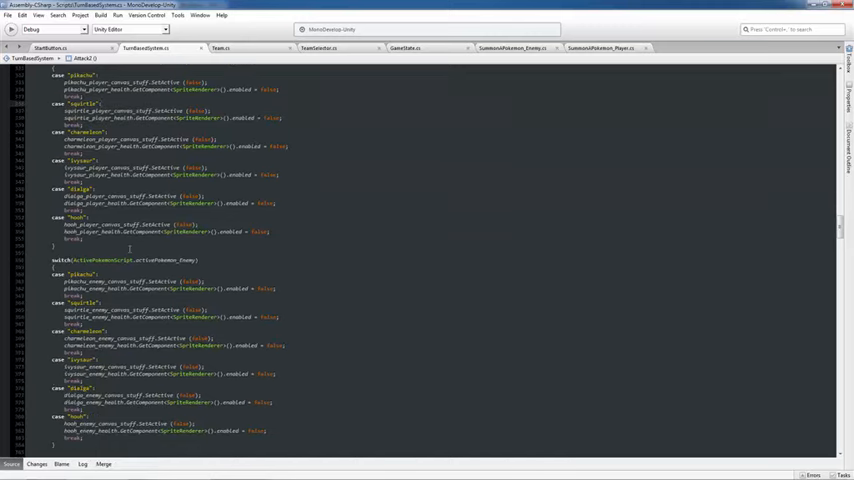
pyautogui.scroll(-3)
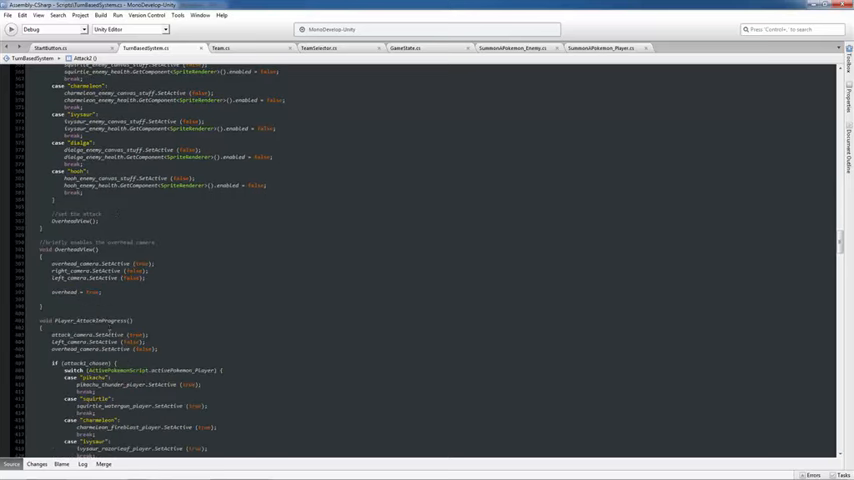
pyautogui.scroll(-3)
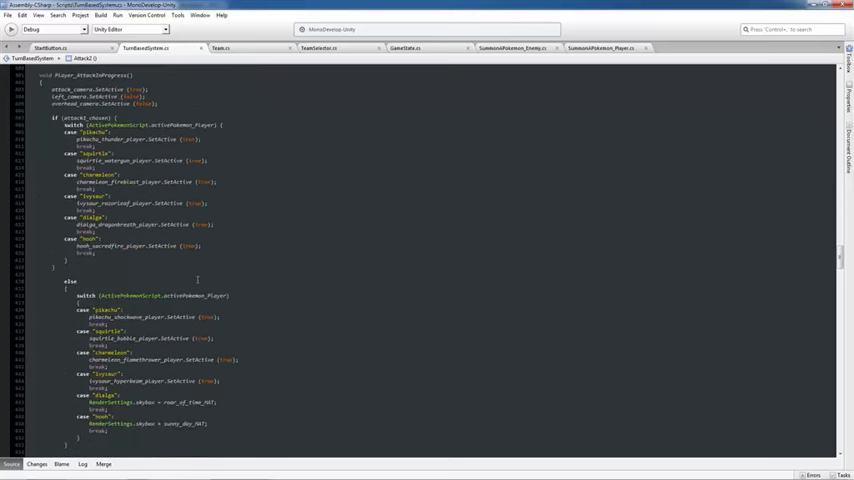
pyautogui.scroll(-3)
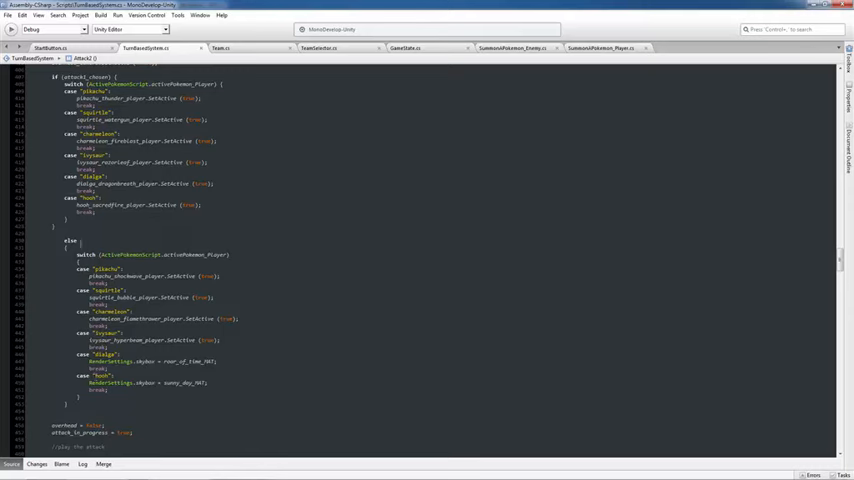
pyautogui.scroll(3)
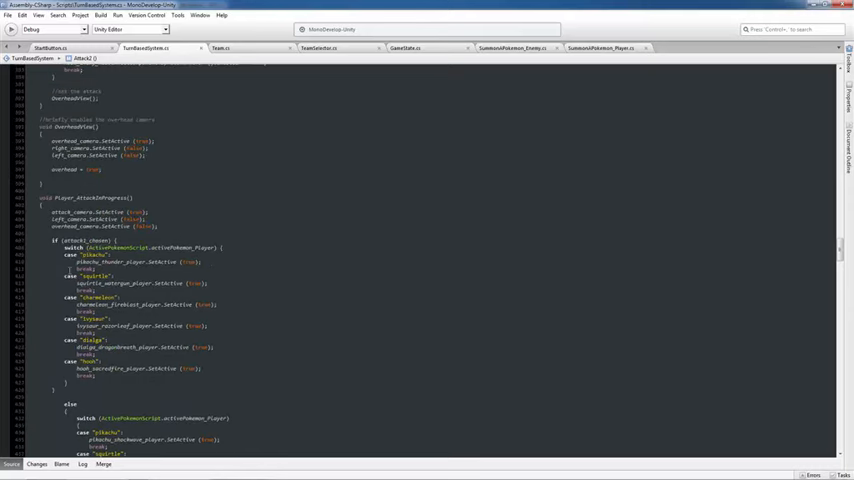
pyautogui.scroll(-3)
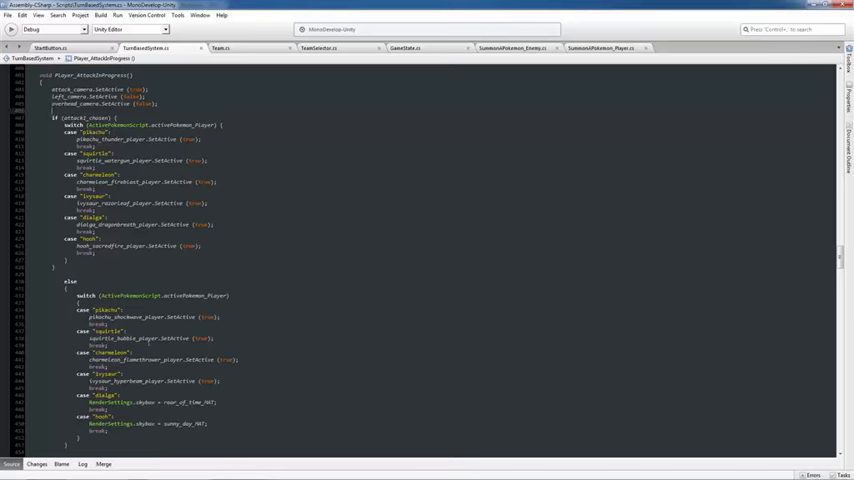
pyautogui.scroll(-3)
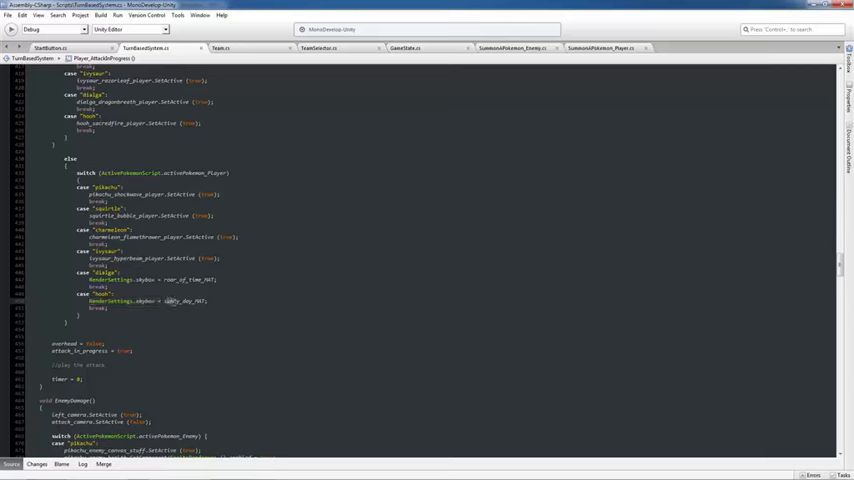
pyautogui.doubleClick(178, 301)
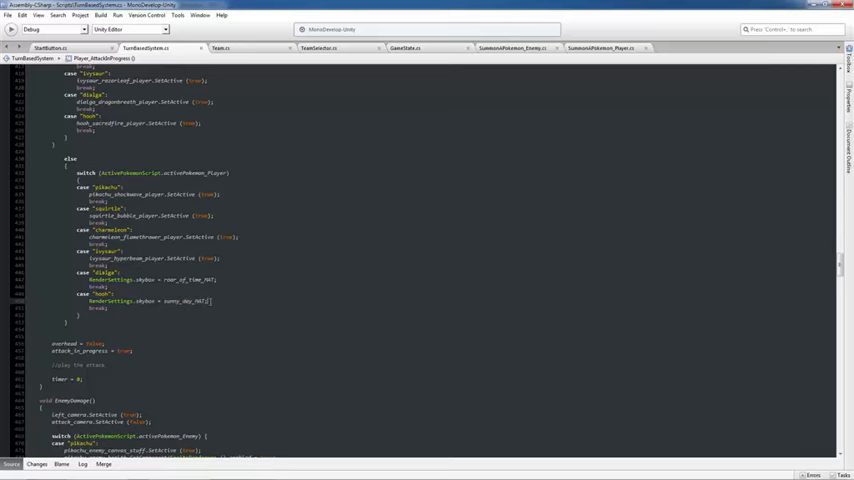
pyautogui.scroll(-3)
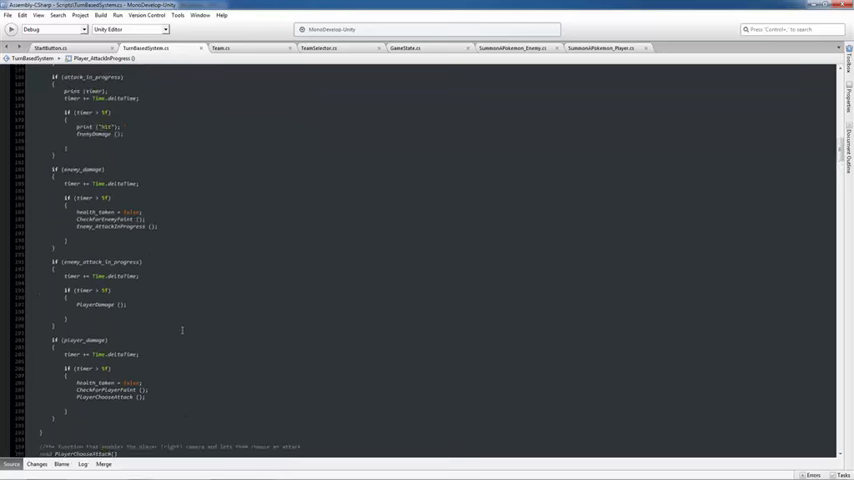
pyautogui.scroll(3)
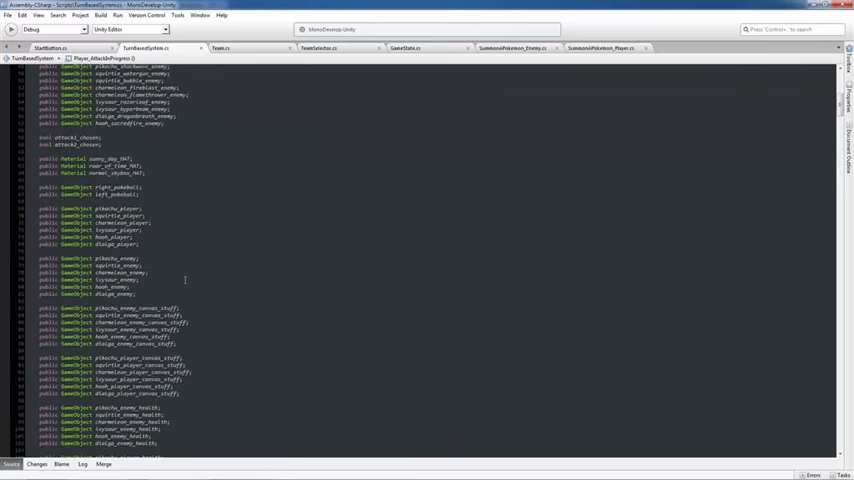
pyautogui.scroll(3)
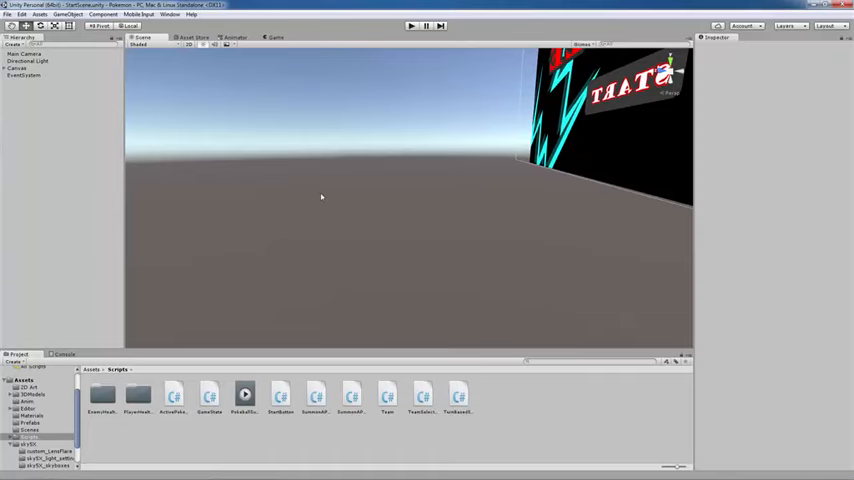
pyautogui.moveTo(327, 468)
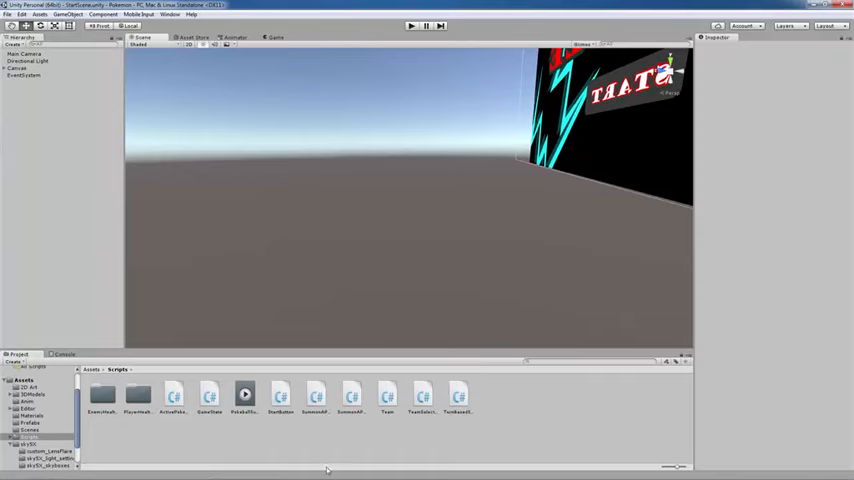
pyautogui.moveTo(324, 311)
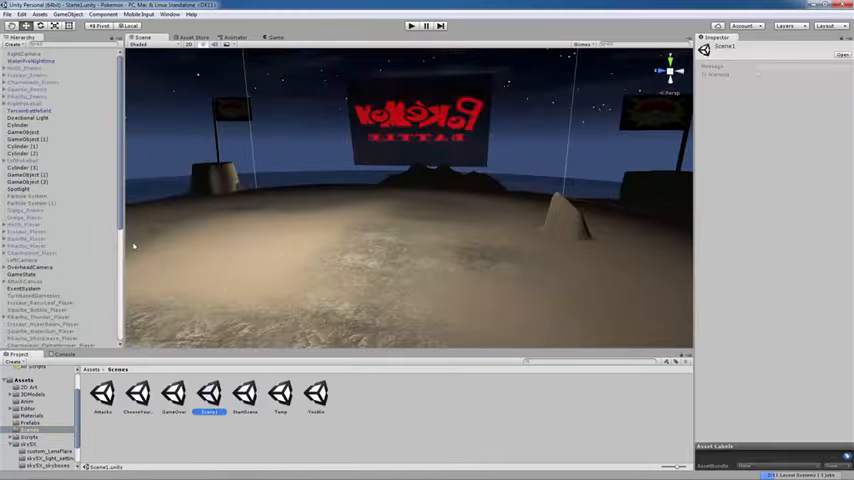
# - Inspect the enemy and player Pikachu shockwave effects, then Pikachu_Thunder_Player's Lightning particle settings
pyautogui.click(45, 240)
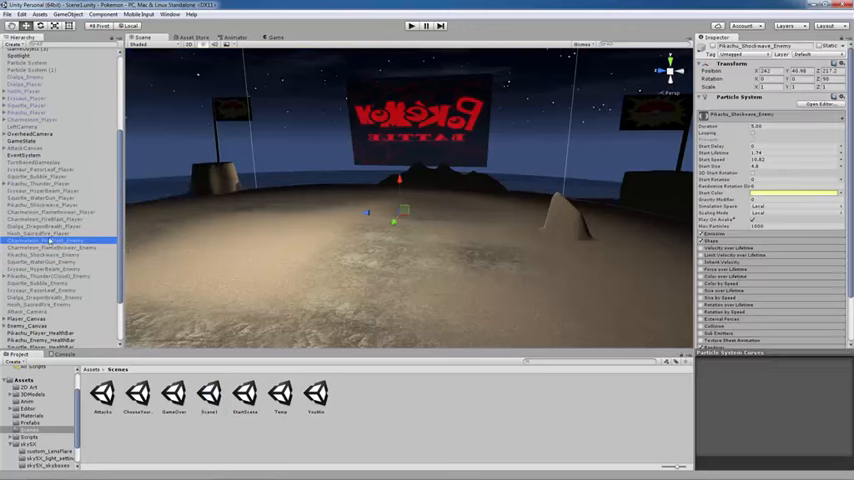
pyautogui.click(45, 205)
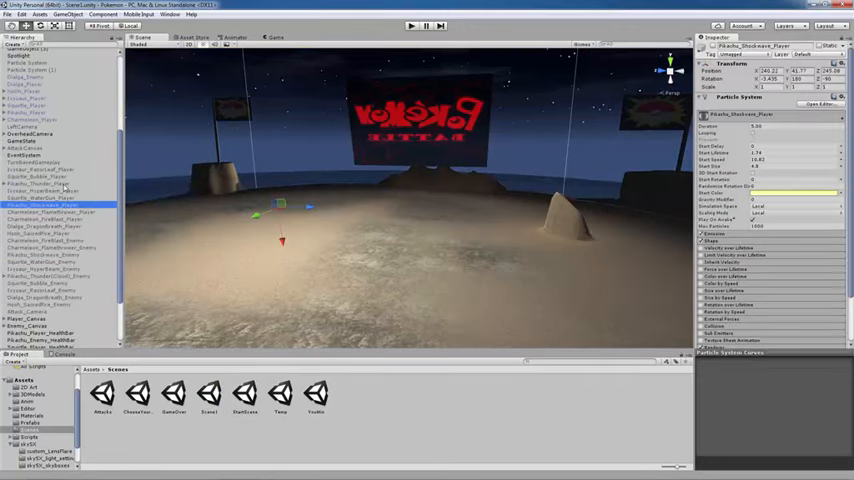
pyautogui.click(45, 185)
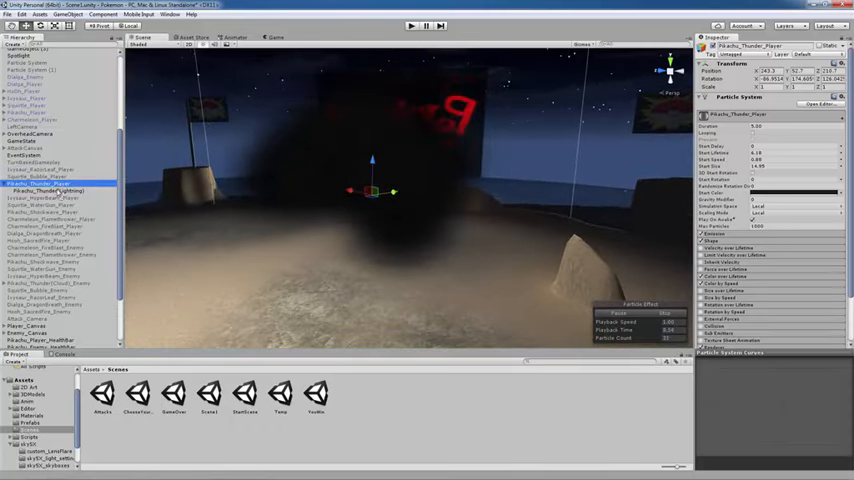
pyautogui.click(45, 184)
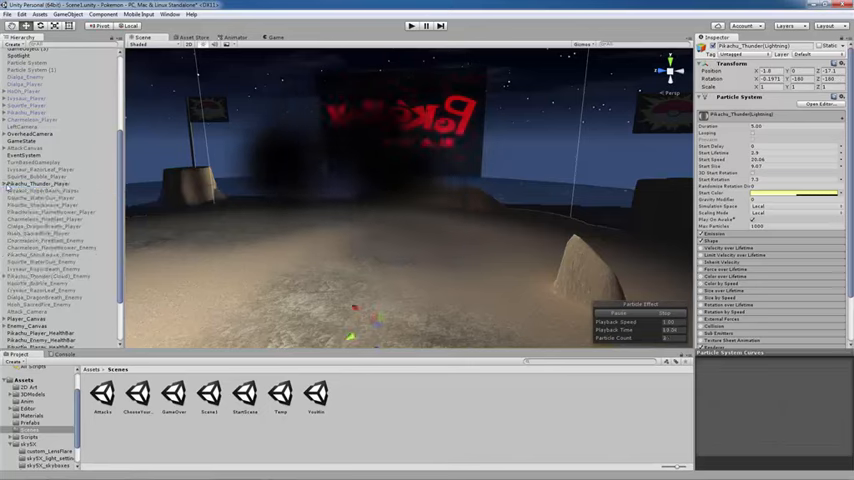
pyautogui.click(40, 183)
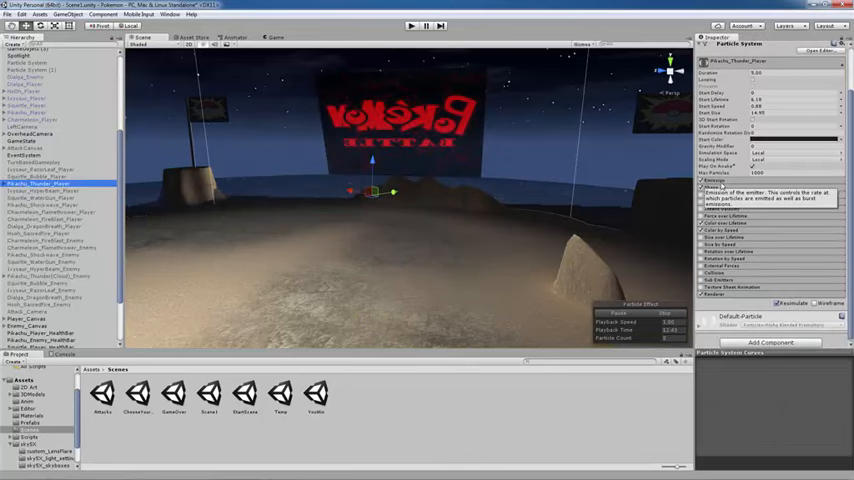
pyautogui.click(702, 219)
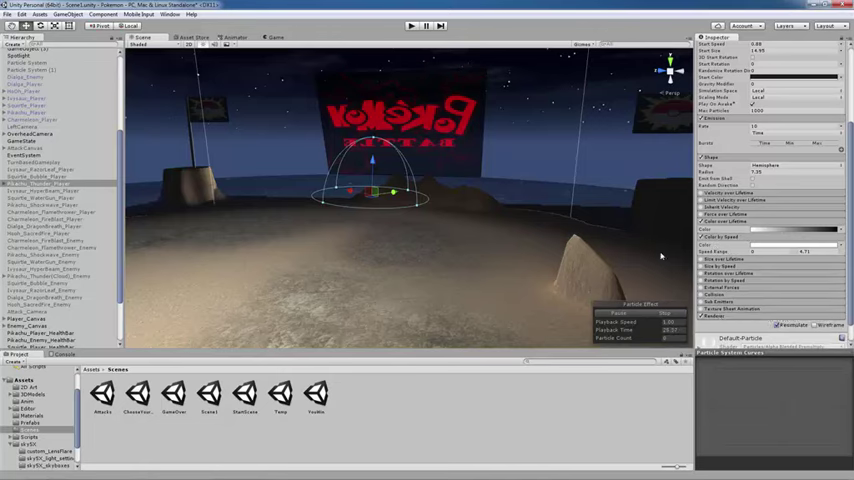
pyautogui.moveTo(502, 261)
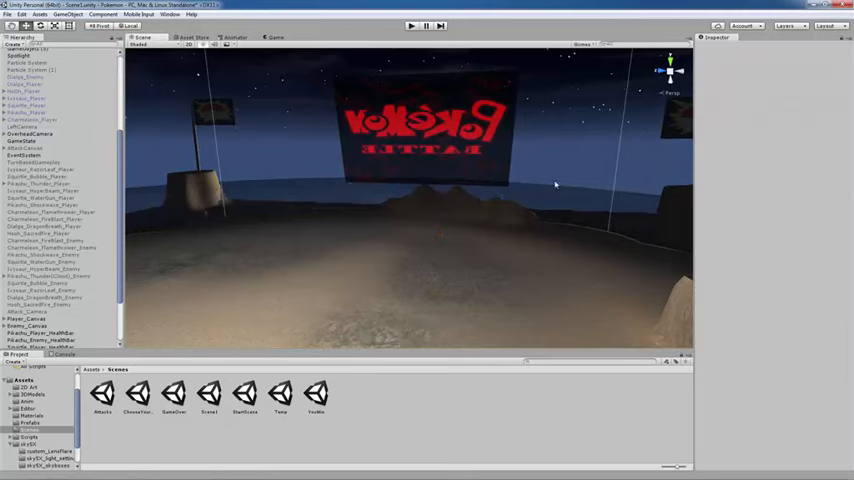
pyautogui.moveTo(555, 195)
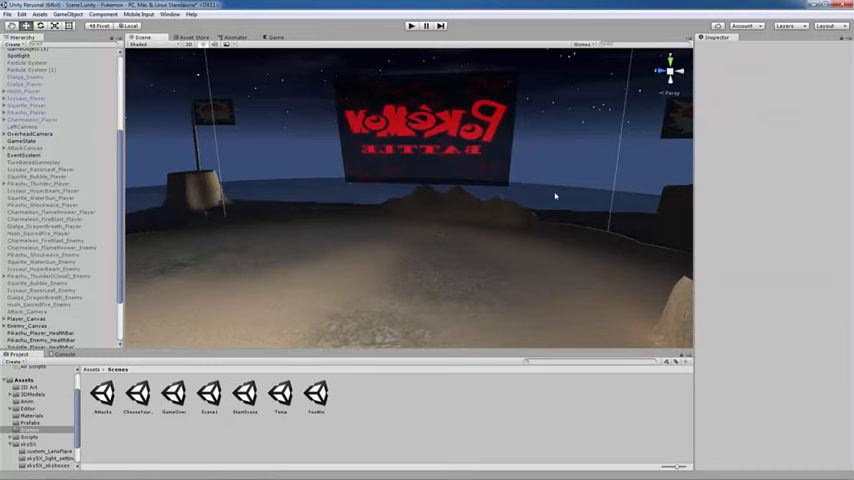